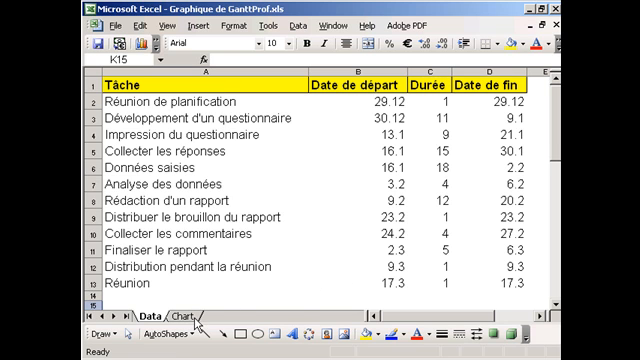
Step: Check the finished Gantt sheet, then start a Stacked Bar chart from the task data
click(127, 311)
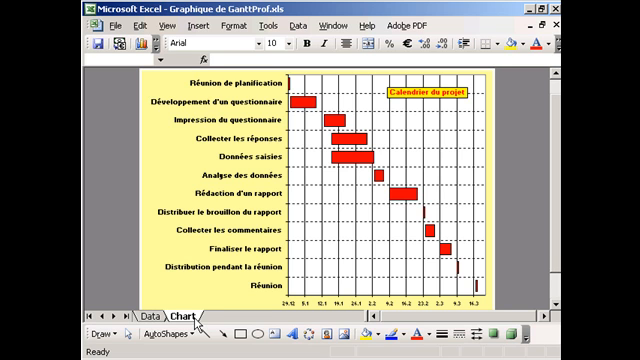
click(112, 310)
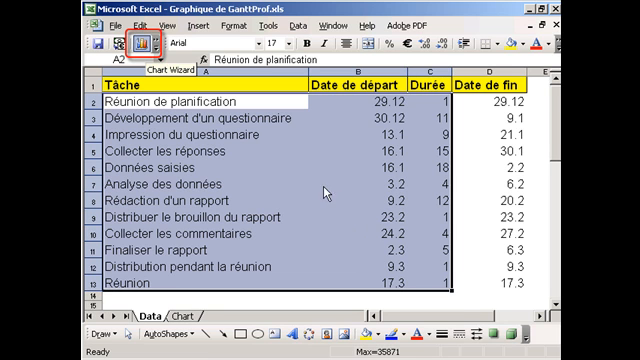
click(95, 40)
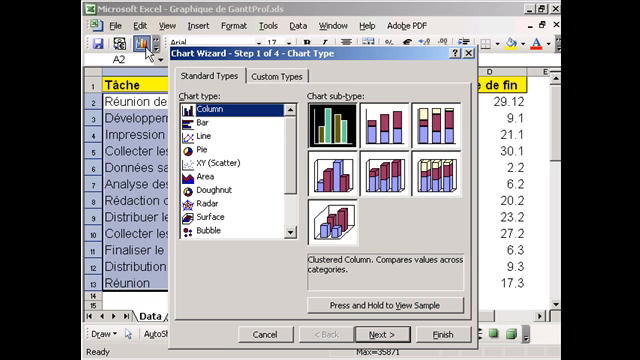
mouse_move(220, 128)
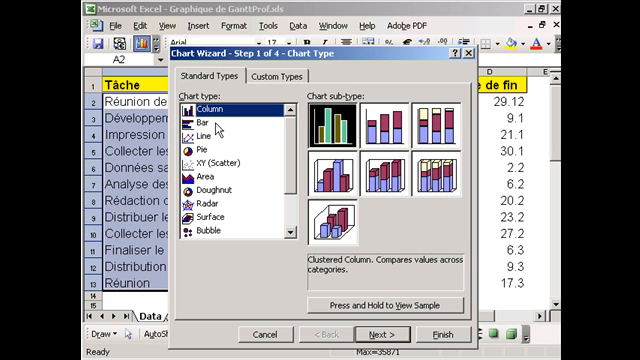
click(207, 125)
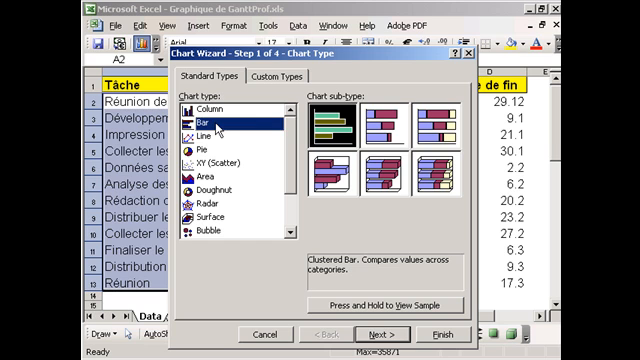
mouse_move(362, 130)
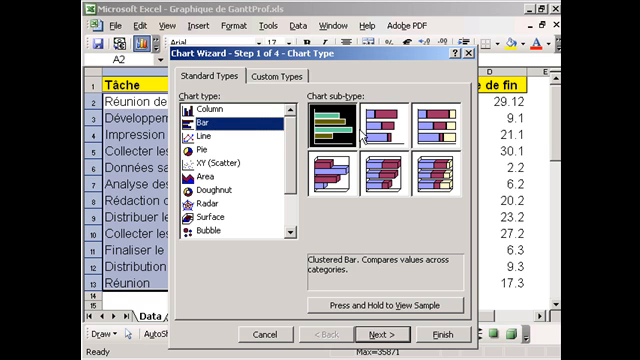
click(380, 130)
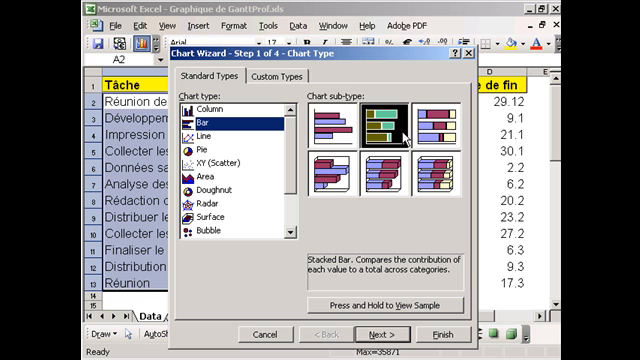
click(377, 333)
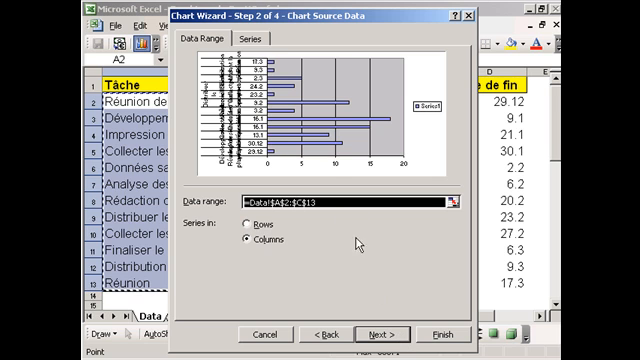
Step: Show the chart's individual data series on the source data Series tab
click(264, 39)
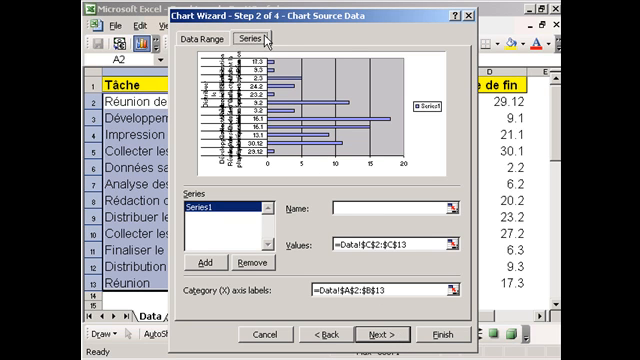
mouse_move(250, 218)
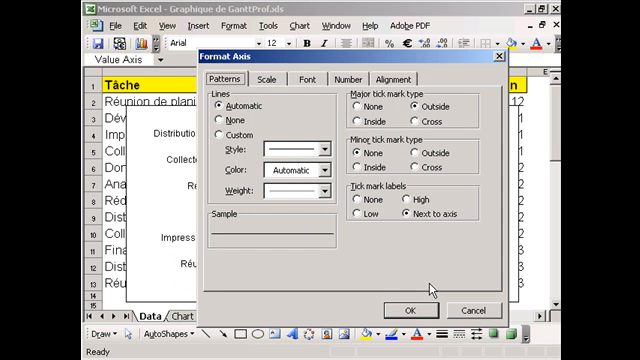
mouse_move(345, 172)
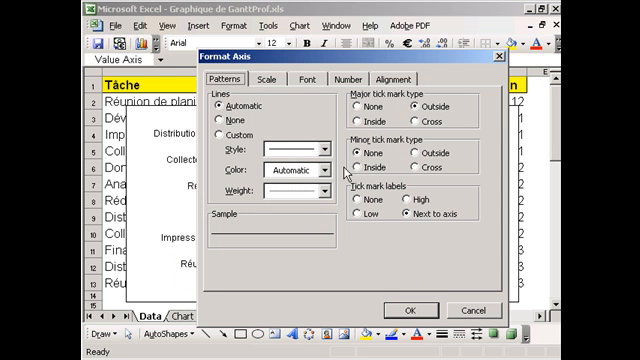
Step: Change settings in the Format Axis dialog for the date value axis
click(268, 77)
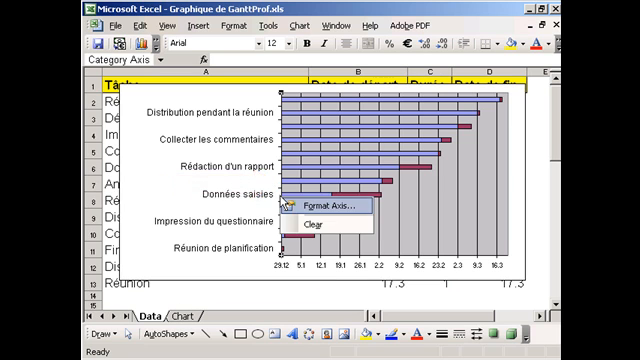
Step: Open the task-name axis formatting at its Scale settings
click(319, 206)
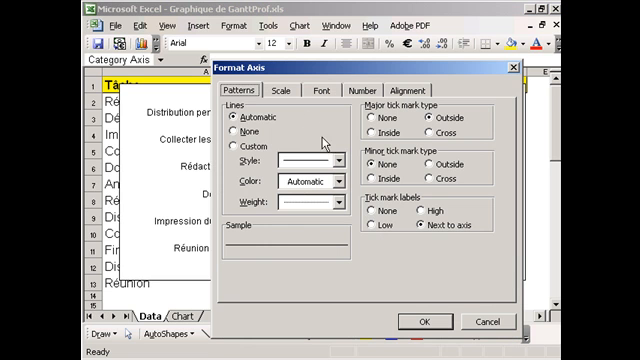
click(282, 89)
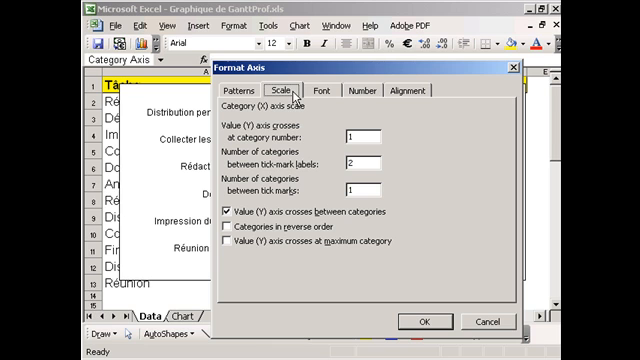
mouse_move(232, 234)
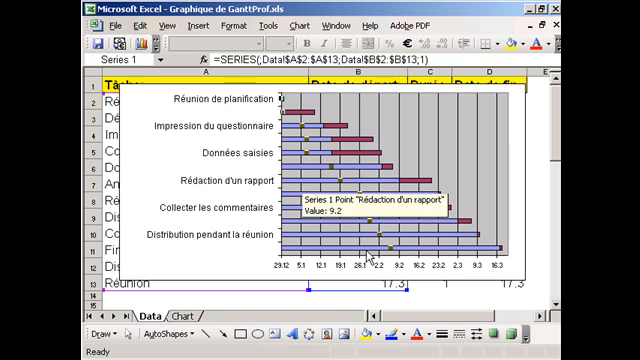
Step: Bring up the context menu for the start-date series bars
right_click(355, 210)
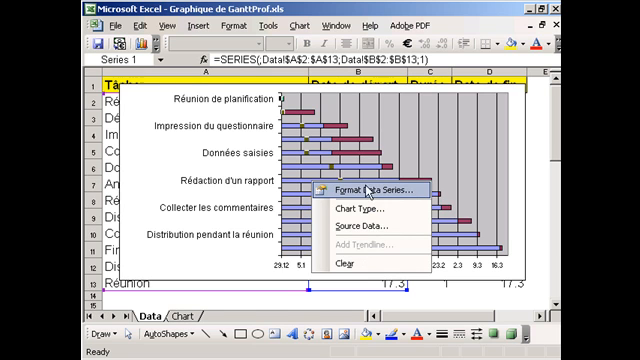